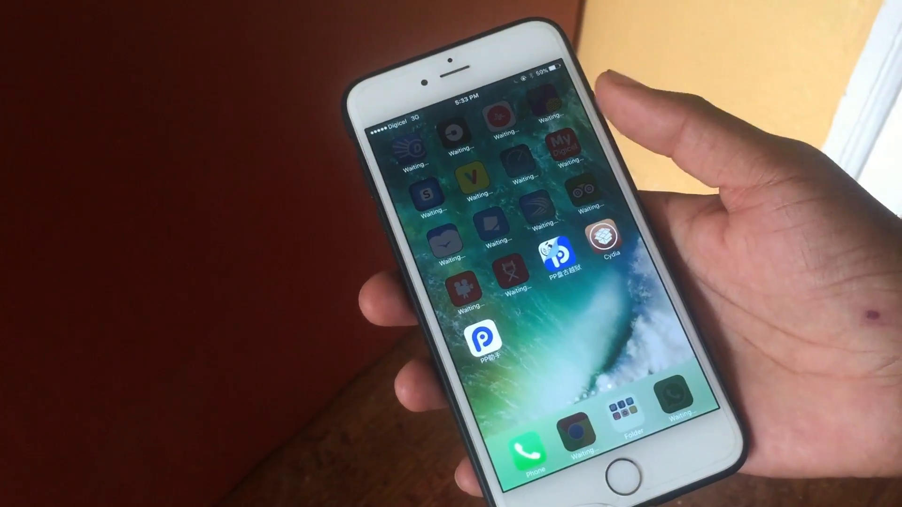
- Launch PP Pangu and allow notifications so it reports the iOS 9.3.2 iPhone jailbreakable
left_click(484, 339)
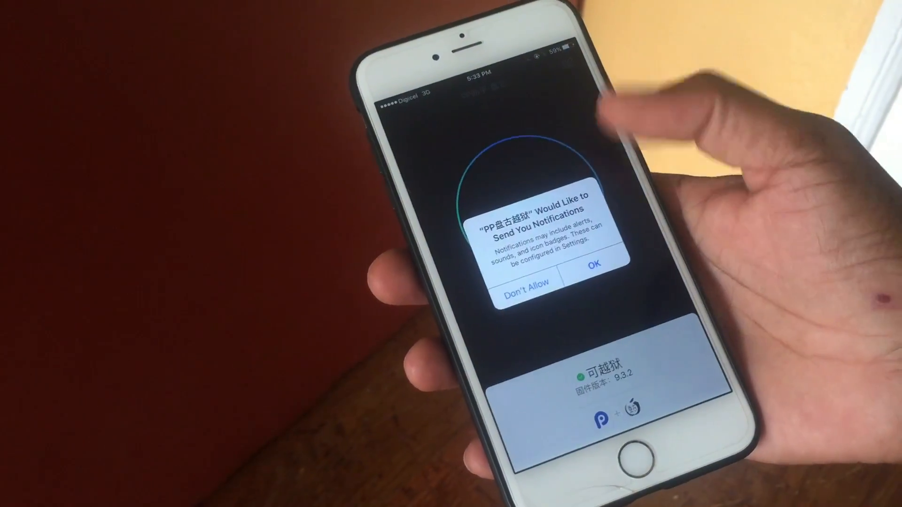
left_click(593, 264)
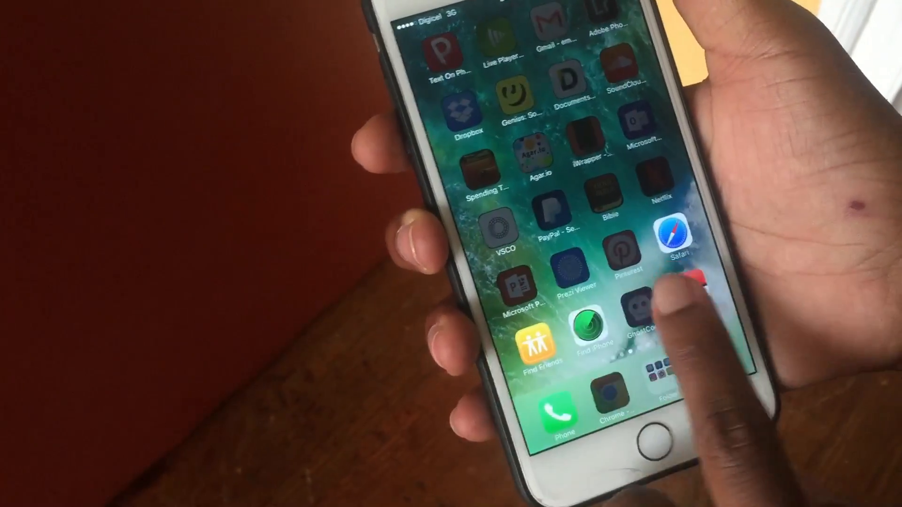
- Launch Cydia, review its package sources, then list installed packages like Cydia Installer and Patcyh
scroll("left", 3)
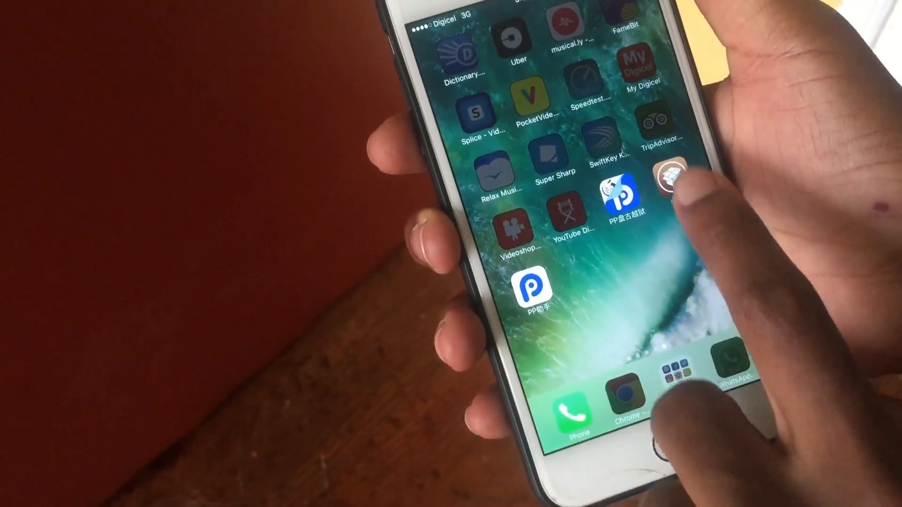
left_click(667, 167)
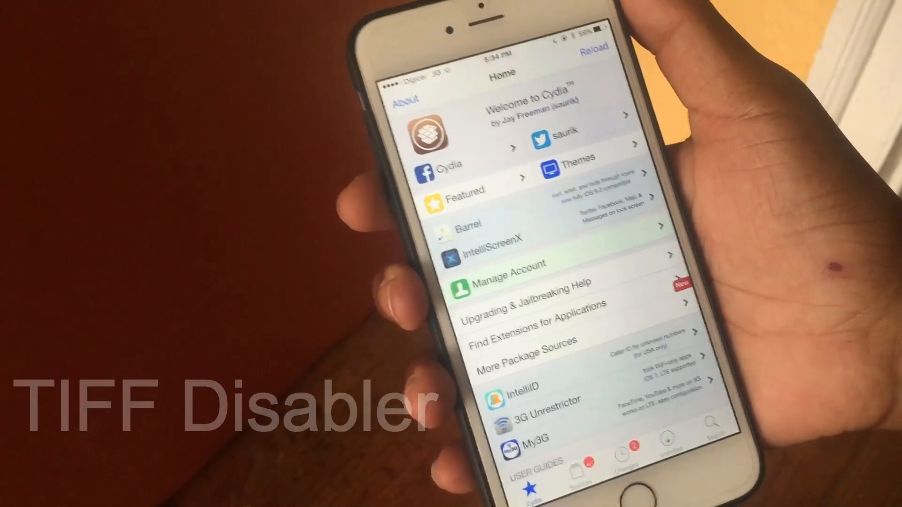
left_click(621, 455)
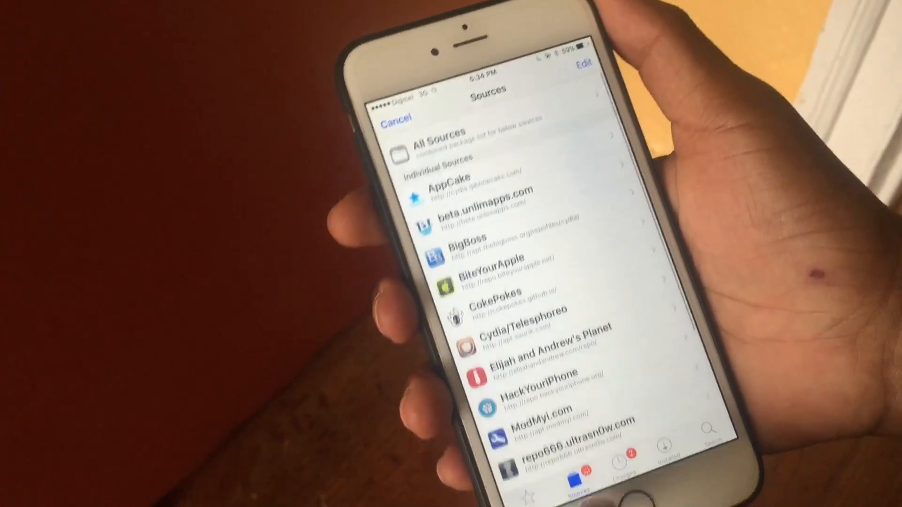
left_click(655, 436)
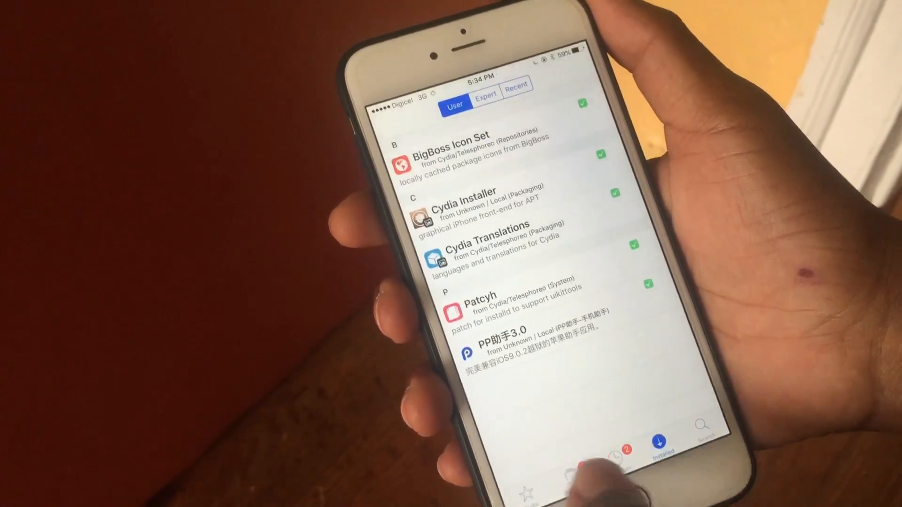